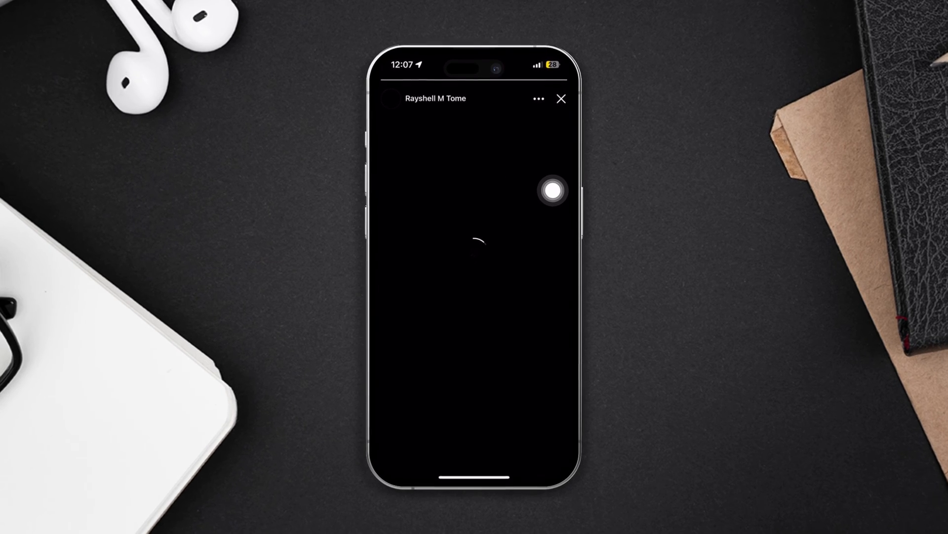
- Swipe left through four Home Screen pages to browse the installed apps
click(560, 98)
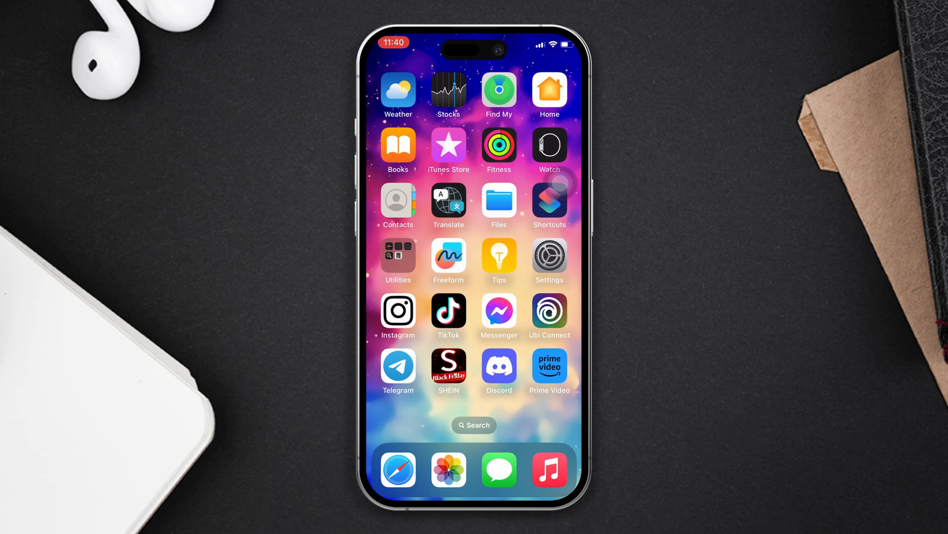
scroll(left, 3)
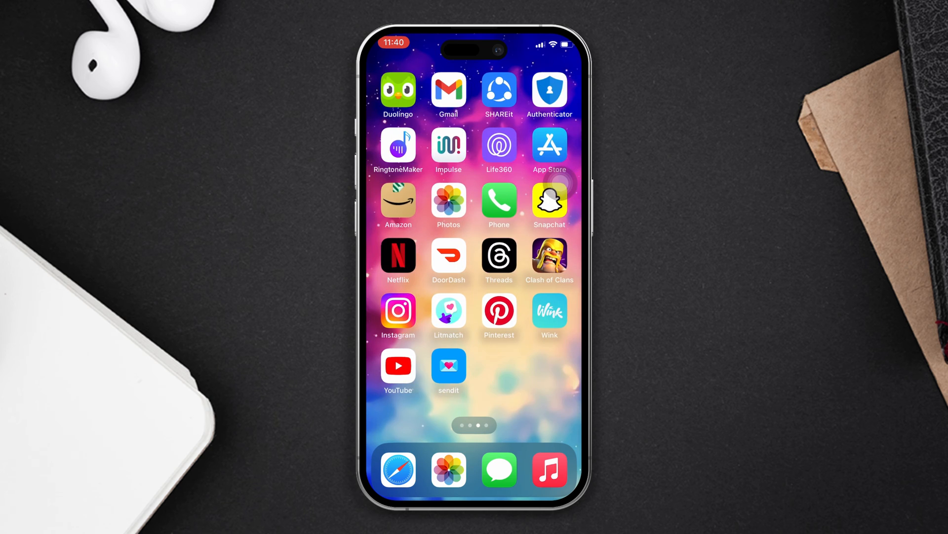
scroll(left, 3)
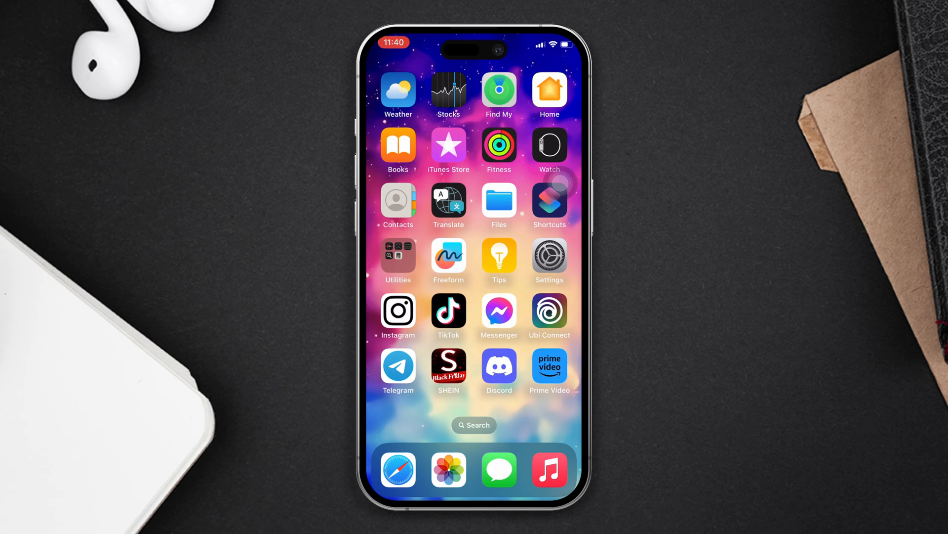
scroll(left, 3)
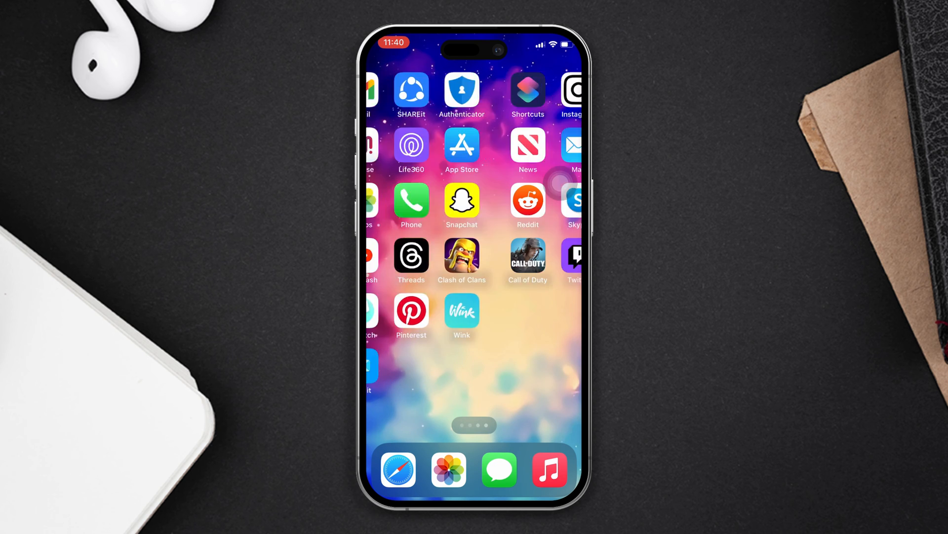
scroll(left, 3)
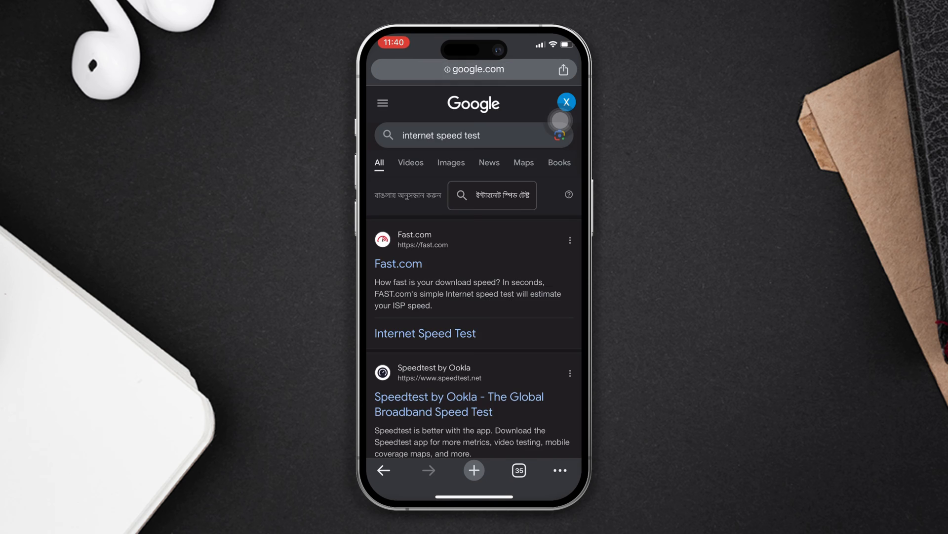
- Open a speed test result, such as Fast.com, from the 'internet speed test' results
click(398, 263)
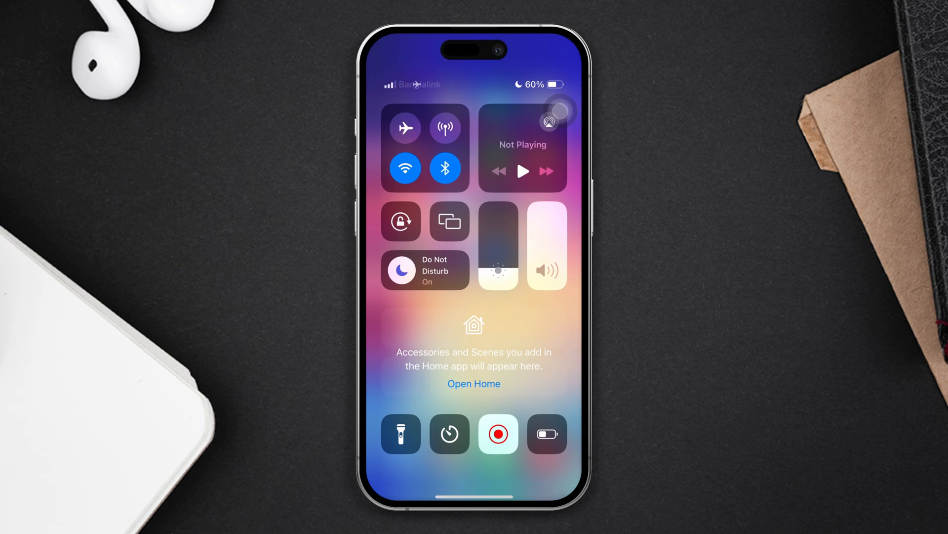
- Toggle the Wi-Fi control in Control Center off and back
click(405, 168)
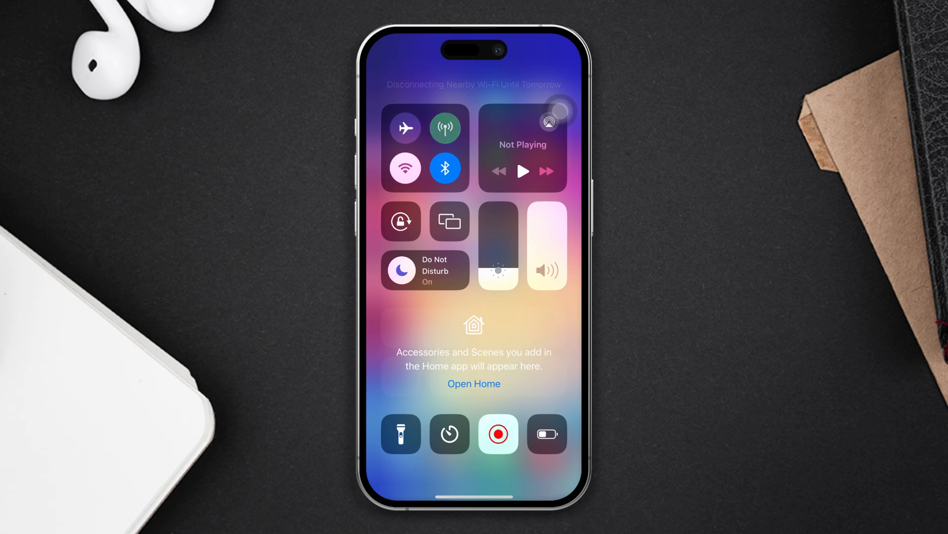
click(405, 167)
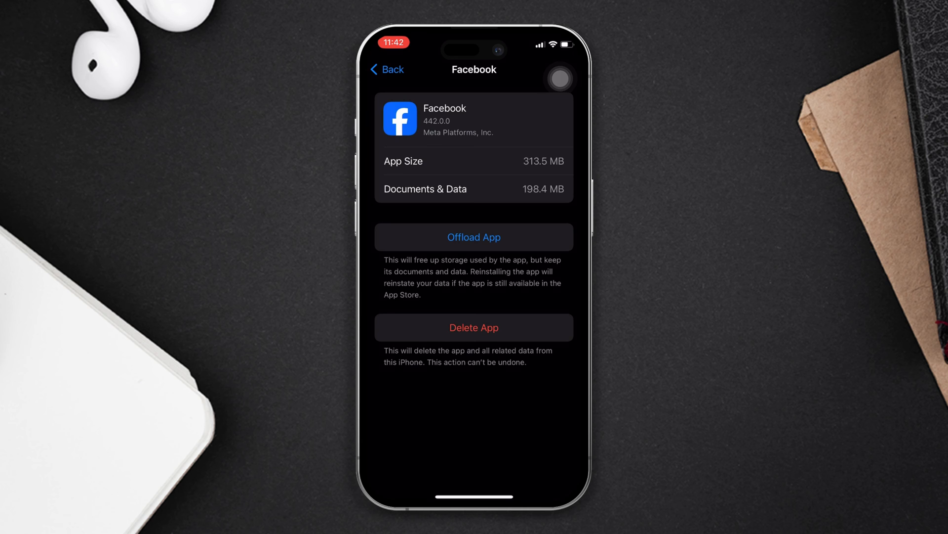
- Offload the 313.5 MB Facebook app, keeping its 198.4 MB of documents and data
click(474, 237)
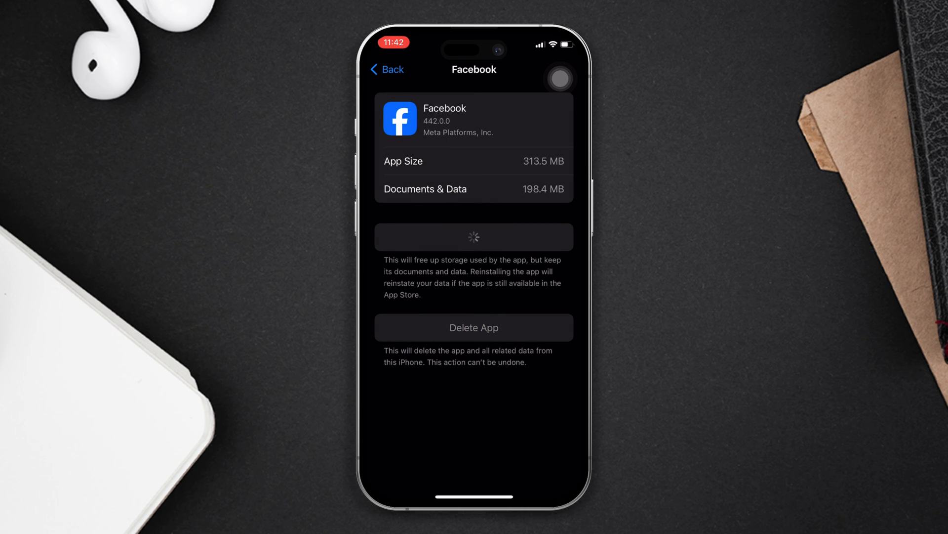